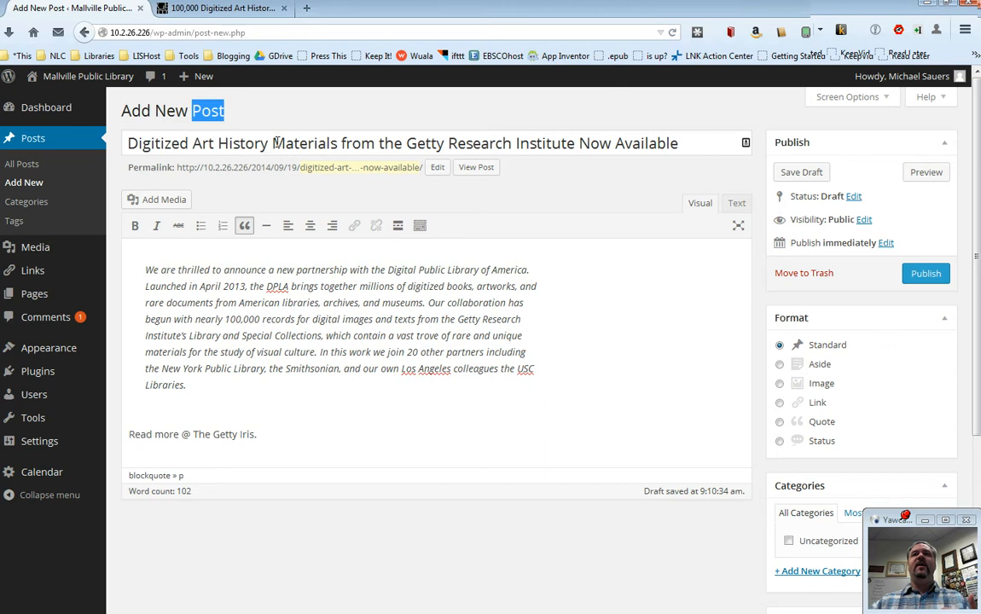
mouse_move(525, 422)
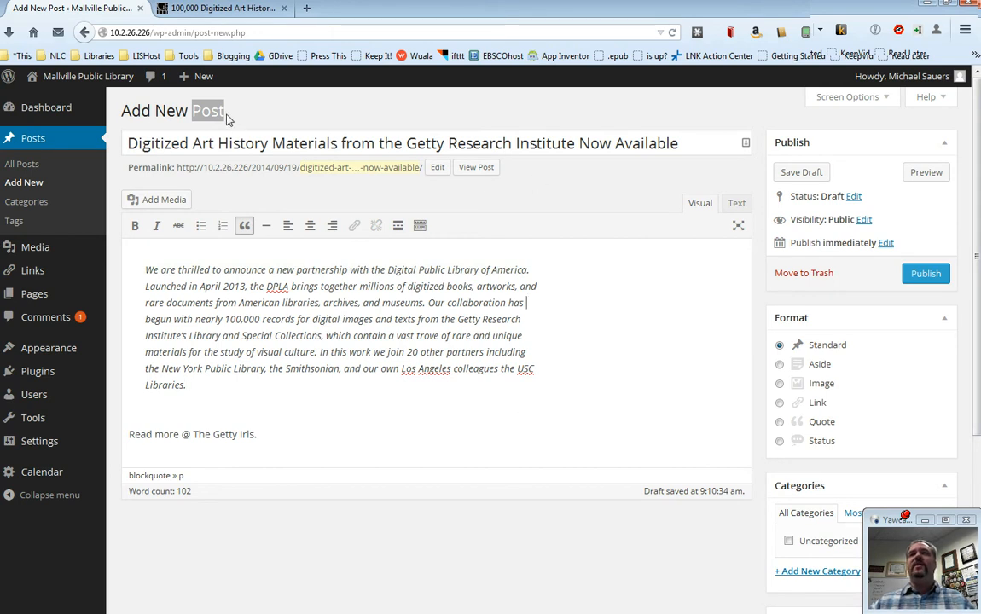
- Glance at the Getty Iris article, then select 'The Getty Iris' and start linking it
click(222, 7)
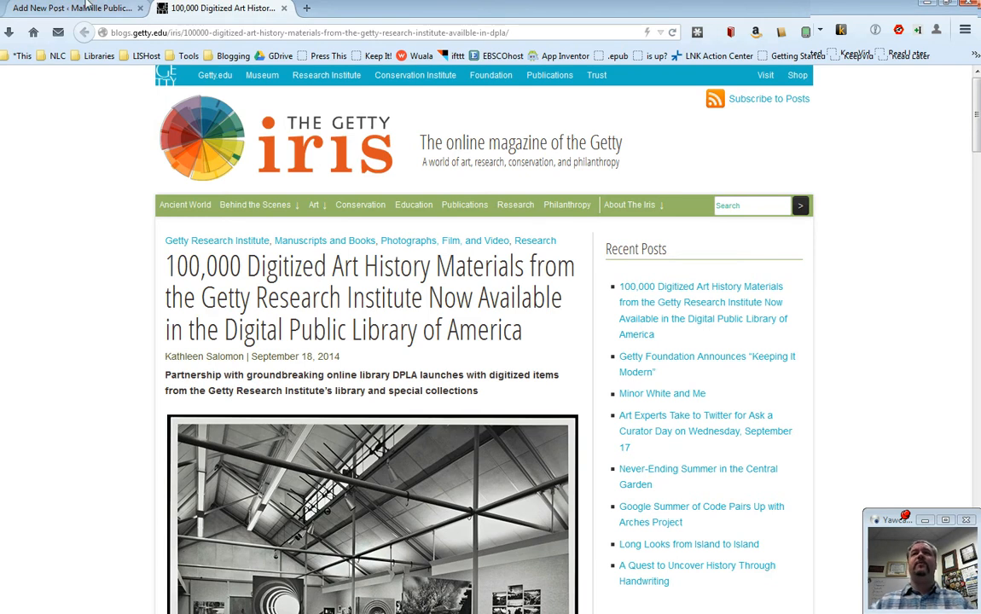
click(73, 7)
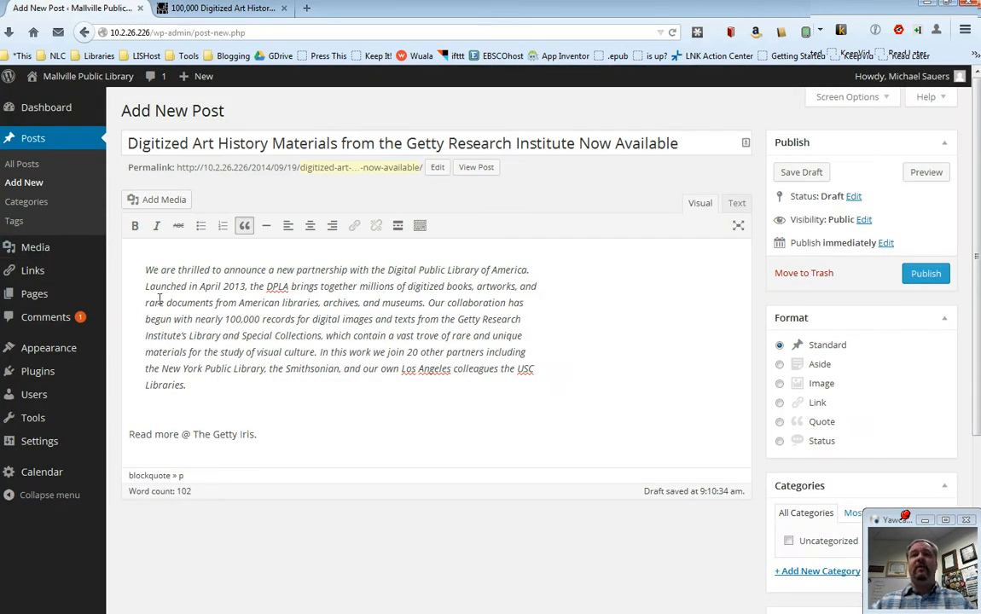
mouse_move(244, 225)
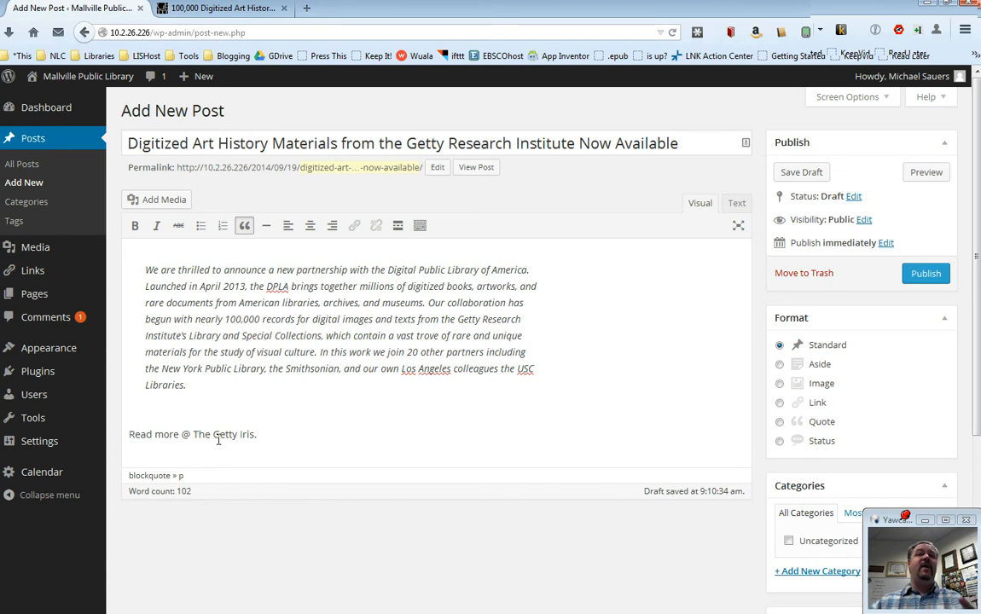
mouse_move(194, 436)
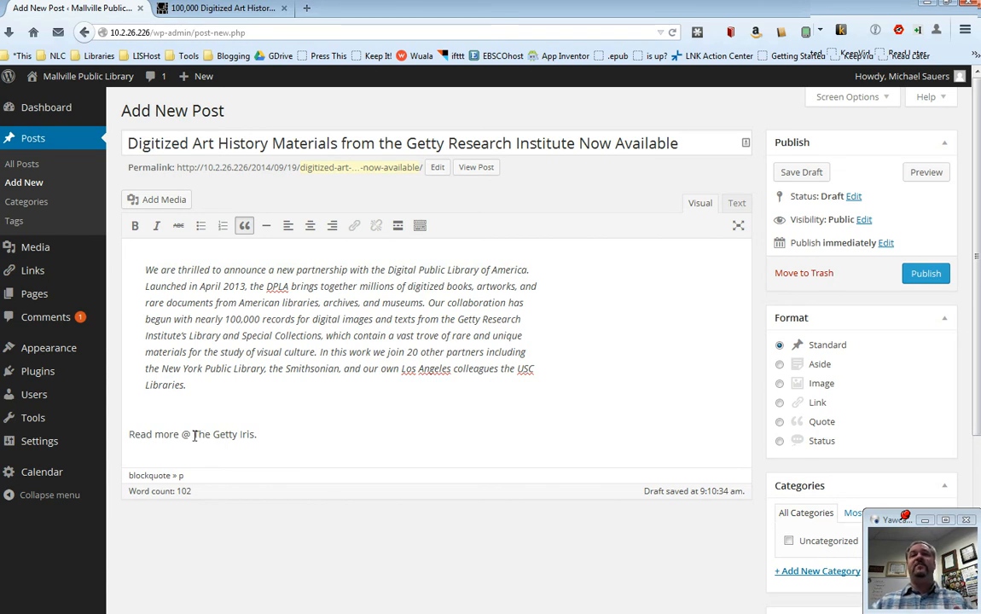
drag(192, 435, 256, 434)
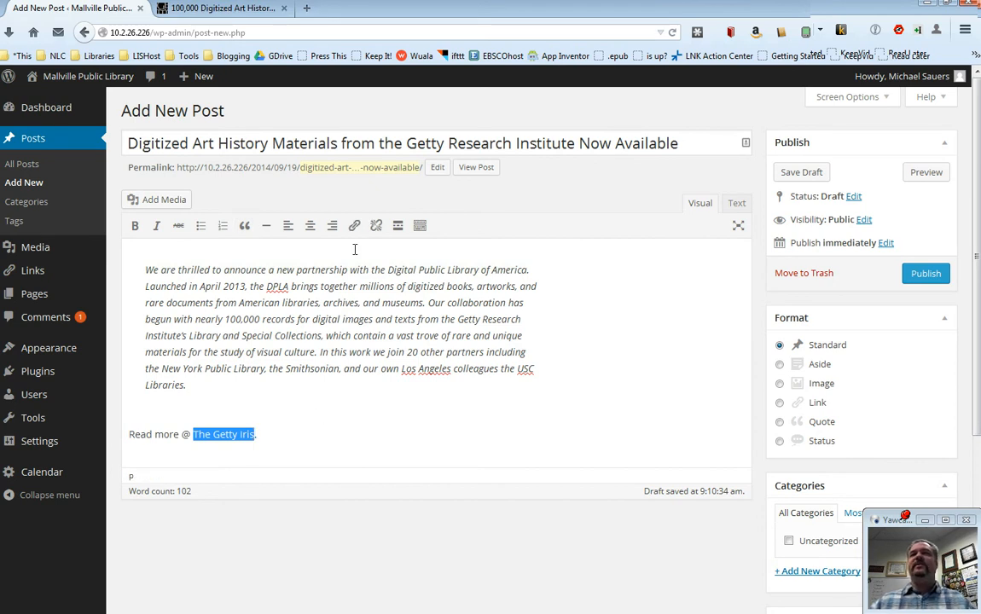
mouse_move(354, 226)
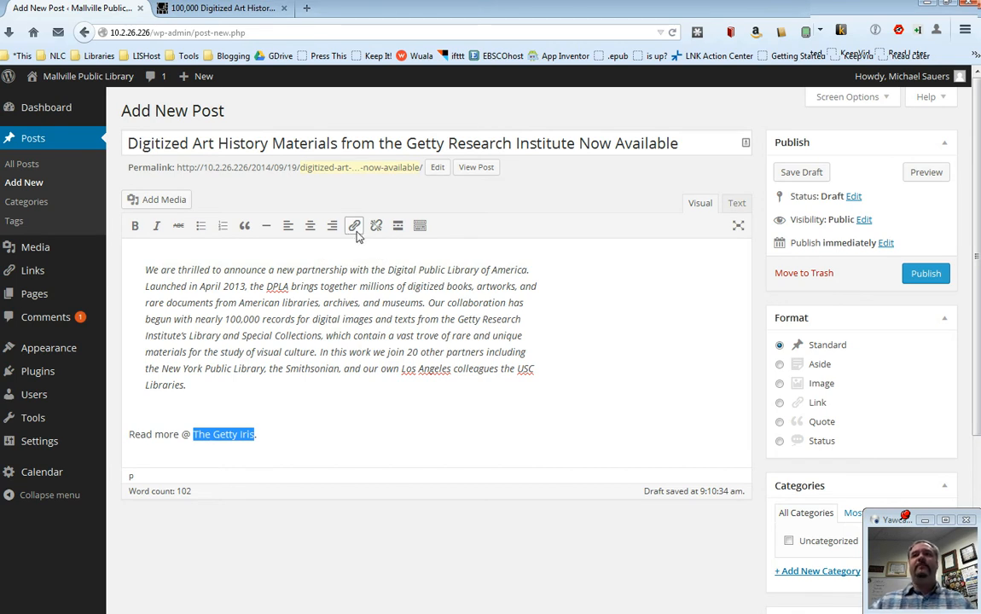
click(354, 226)
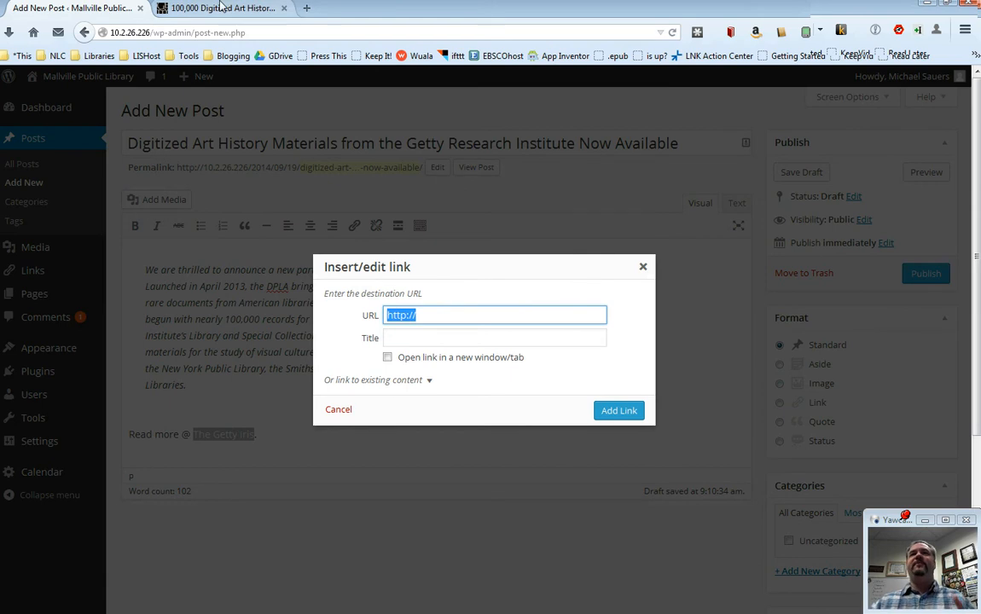
- Copy the Getty Iris article's address and paste it as the link destination
click(222, 7)
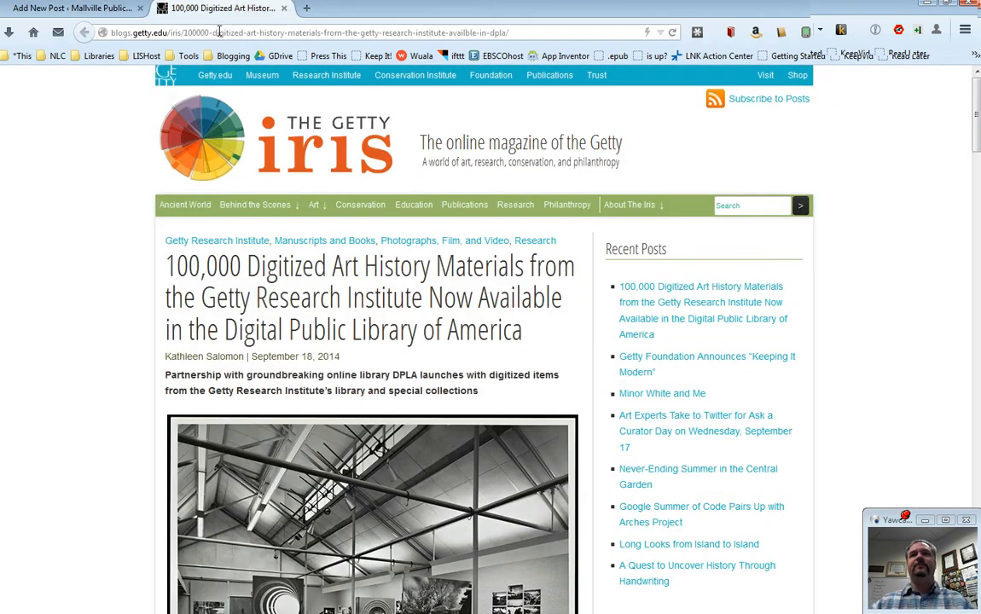
double_click(227, 33)
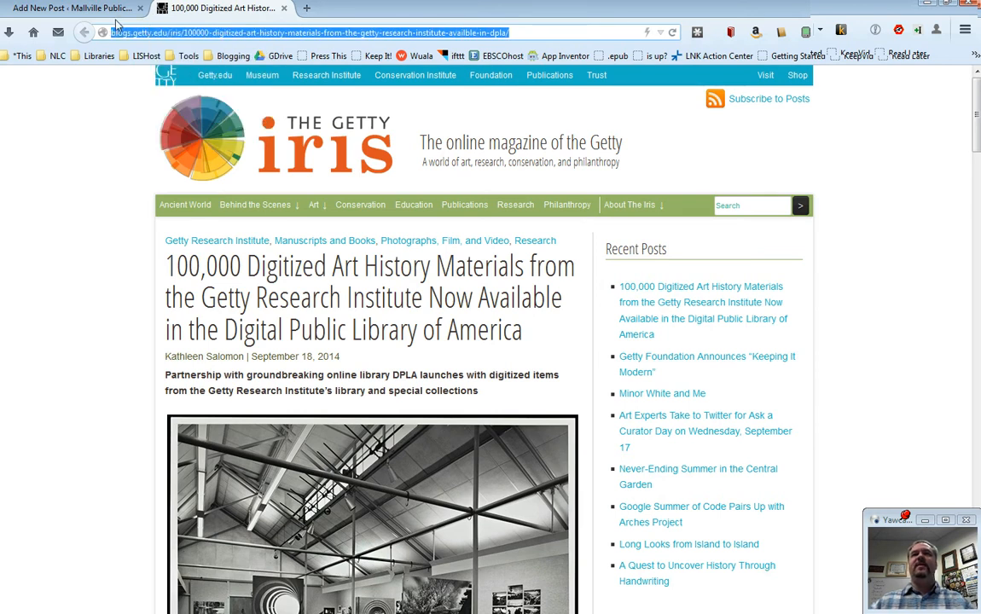
click(73, 7)
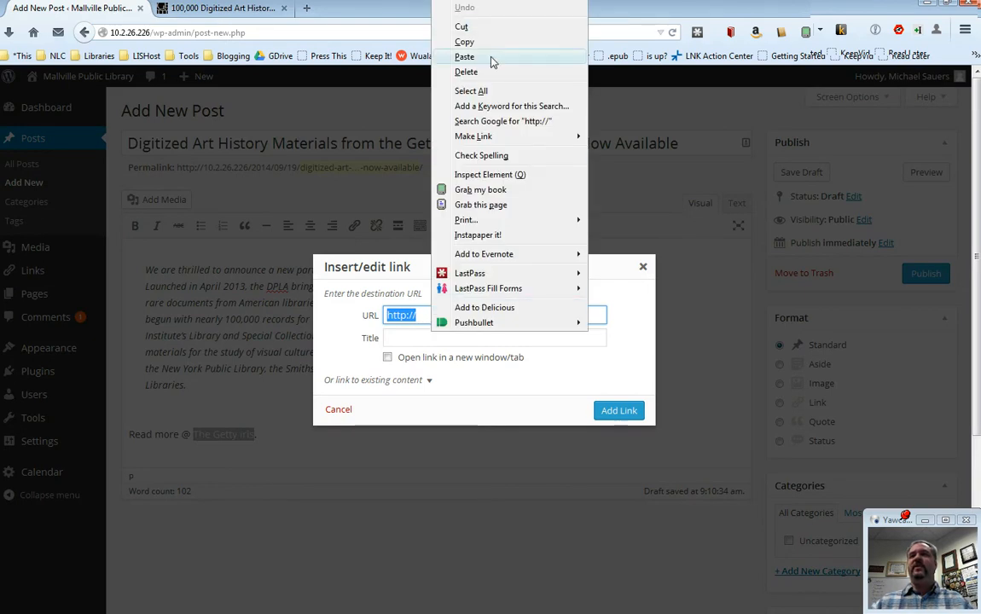
click(465, 56)
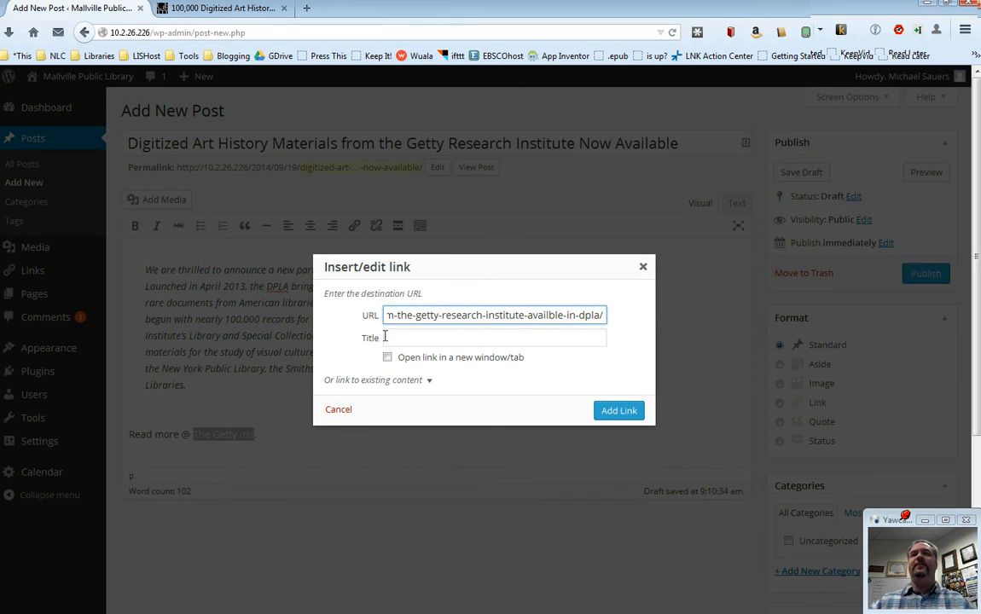
- Give the link the title 'Click Me!'
click(495, 337)
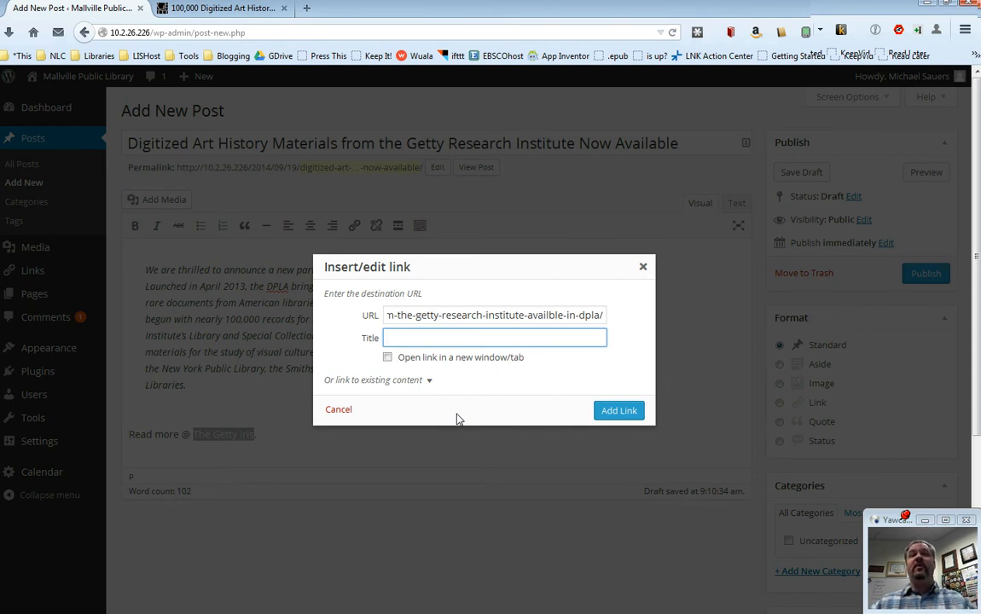
text(Clik)
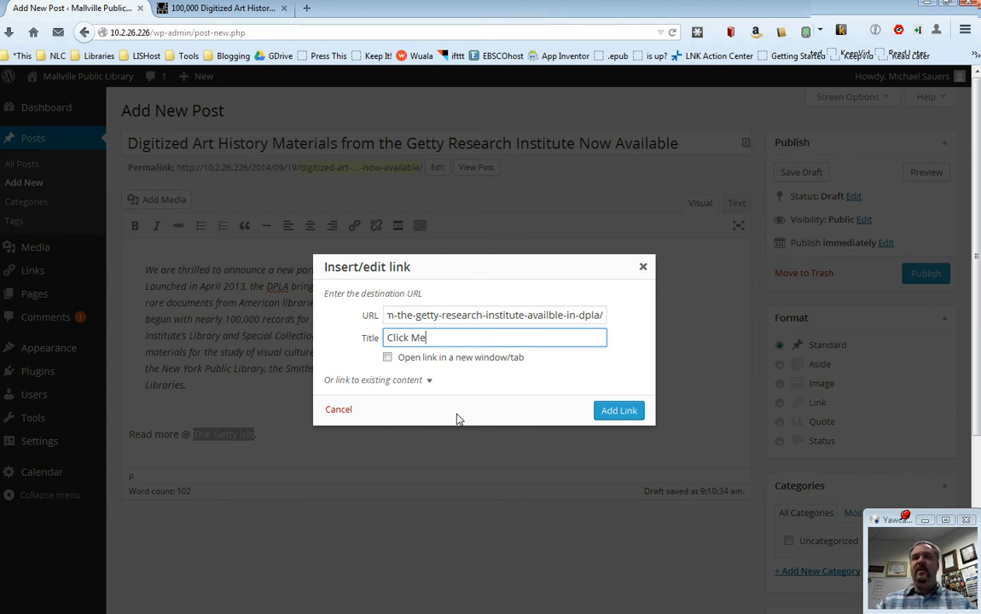
text(!)
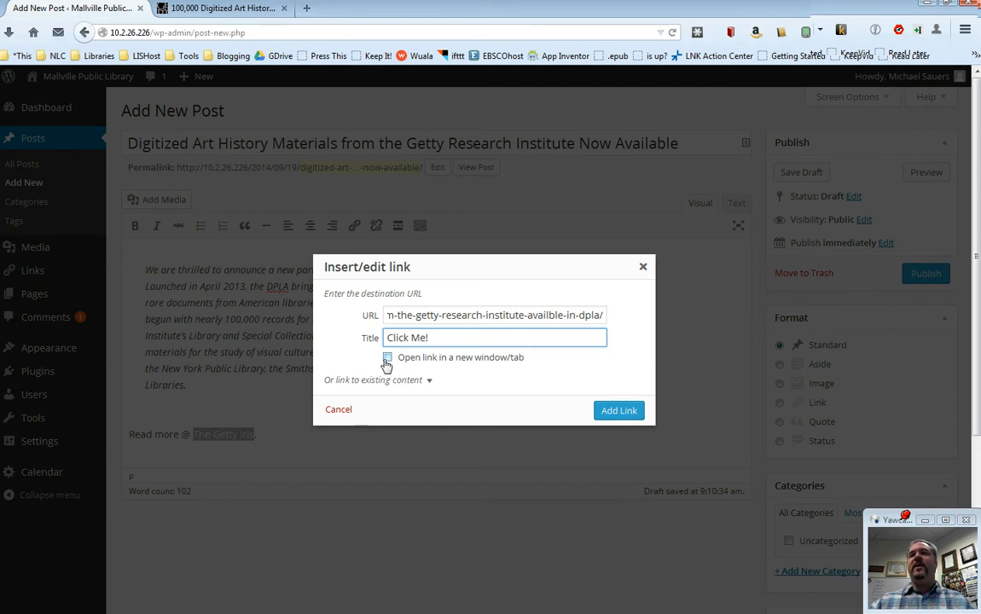
mouse_move(410, 367)
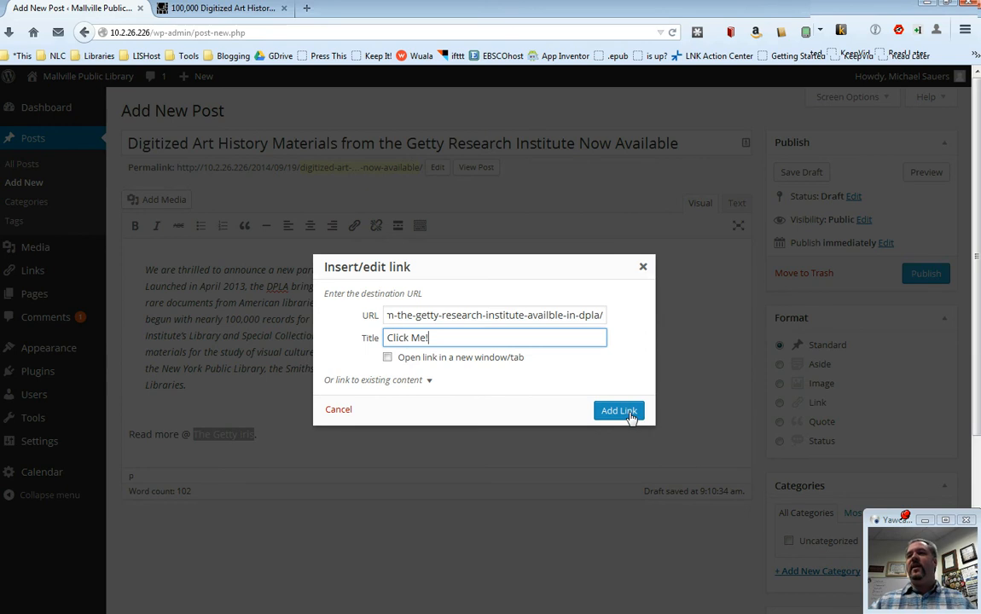
- Apply the link to 'The Getty Iris' and publish the post
click(619, 410)
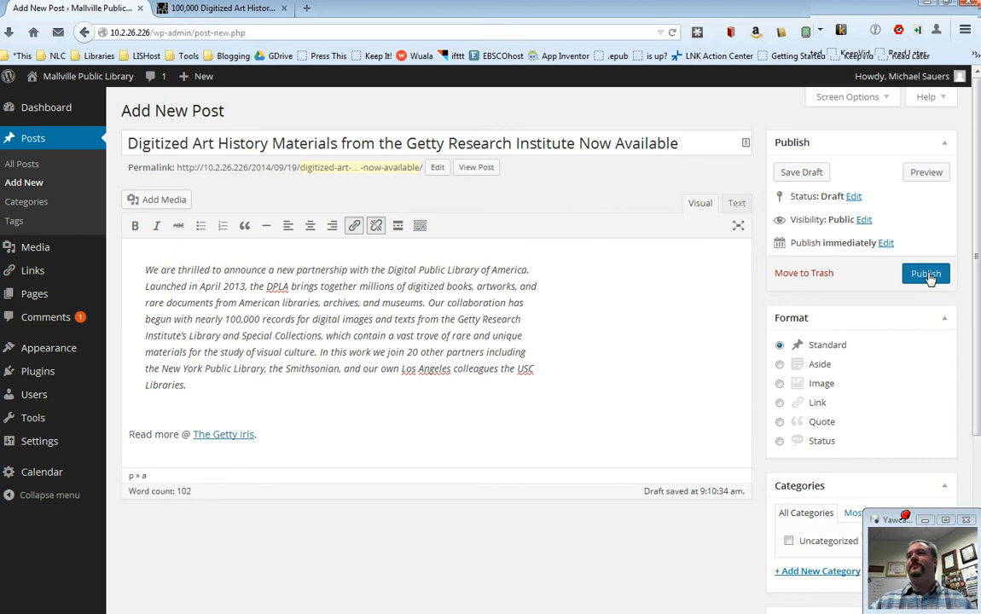
click(926, 273)
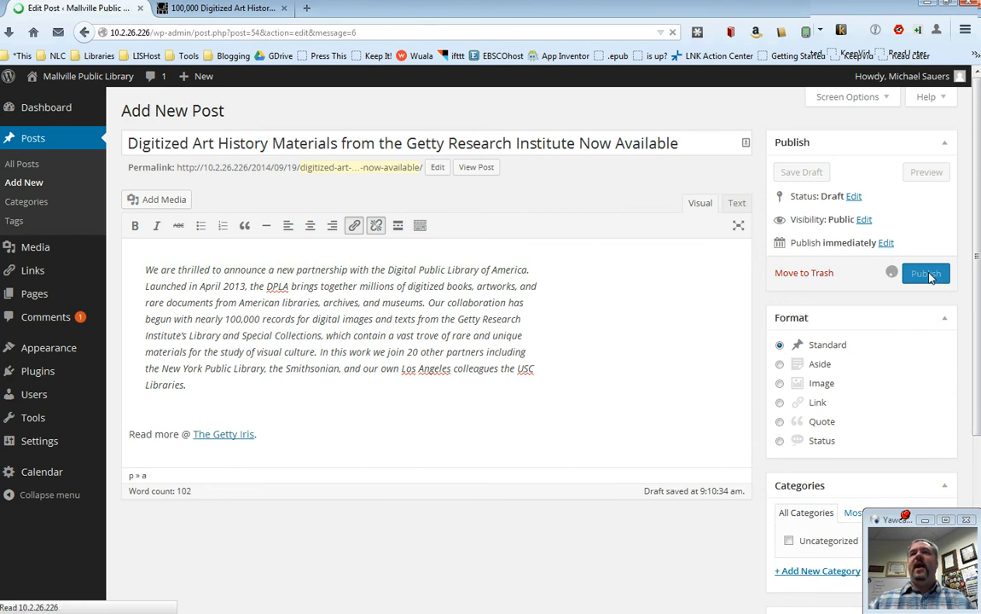
click(926, 273)
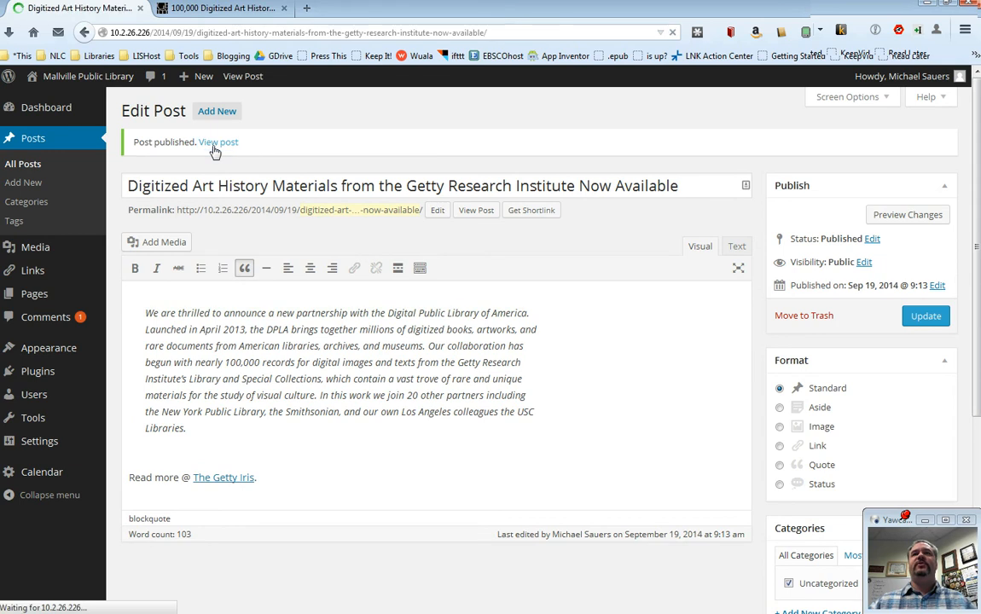
click(219, 141)
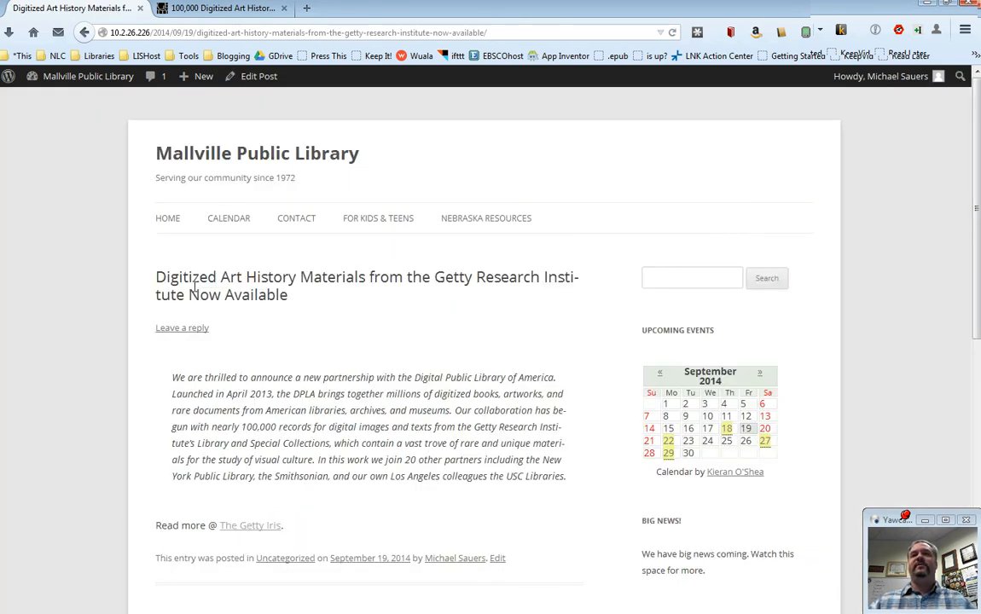
mouse_move(297, 502)
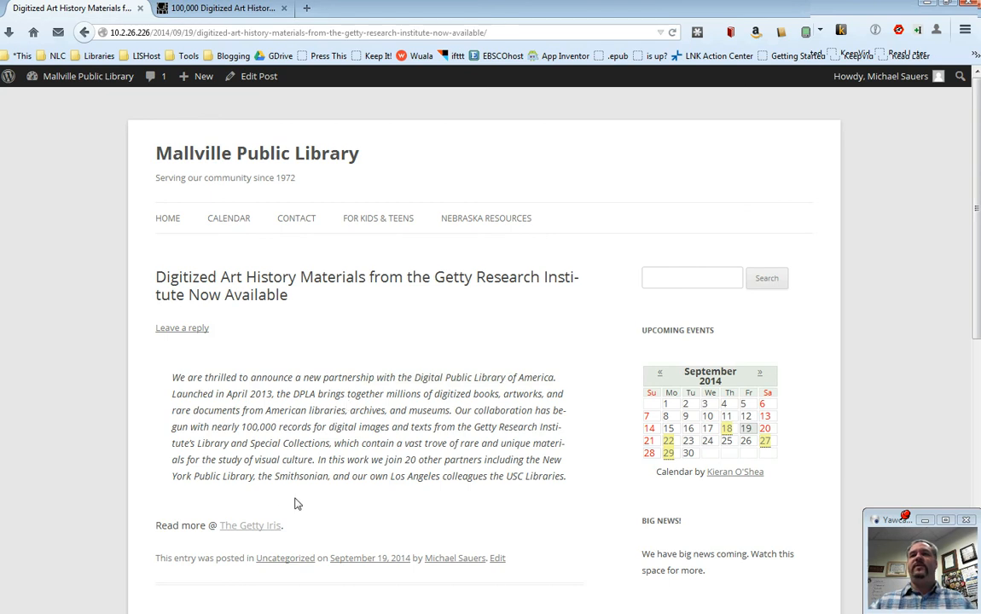
mouse_move(250, 525)
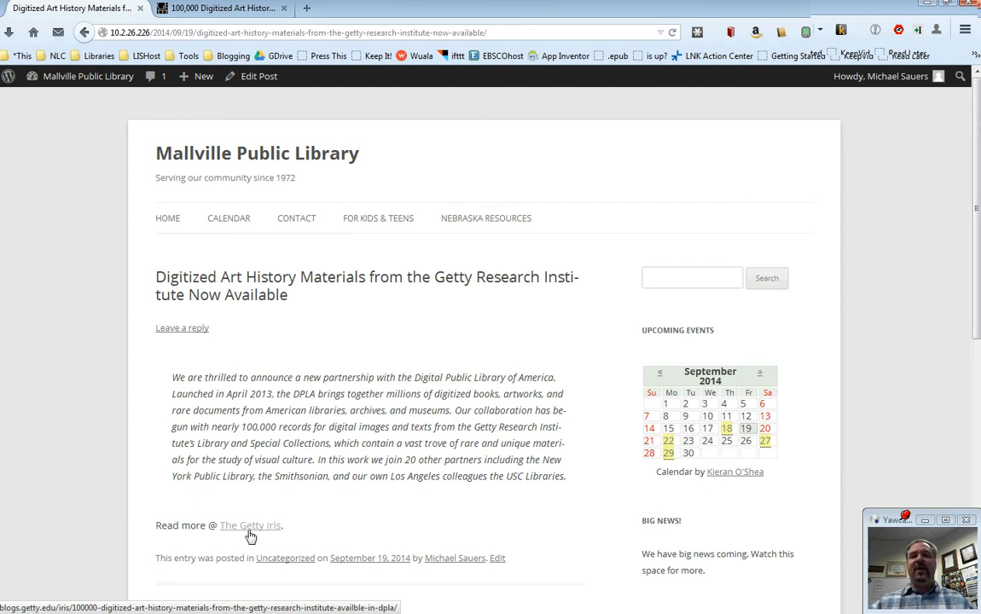
mouse_move(254, 526)
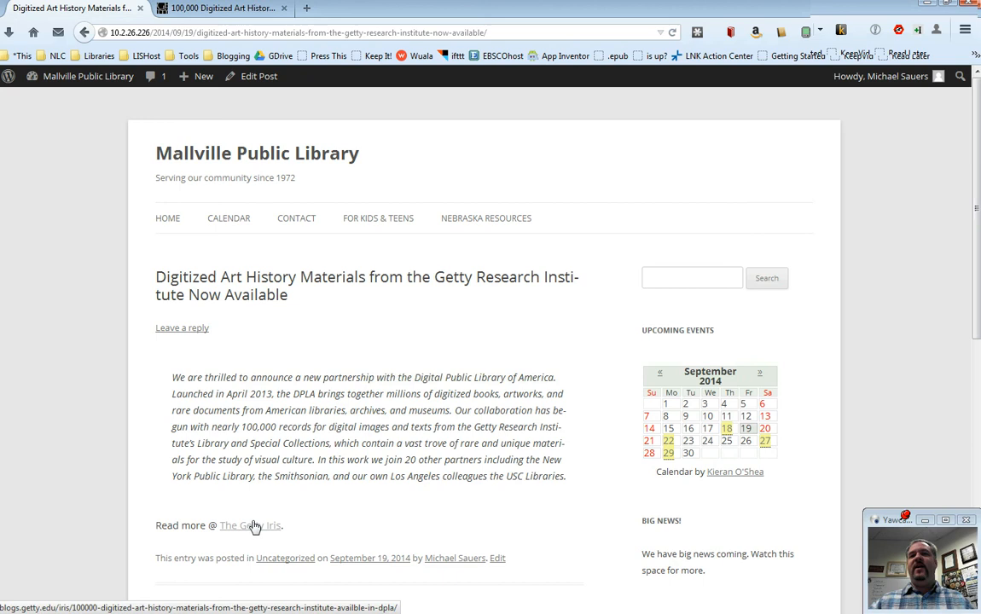
click(250, 525)
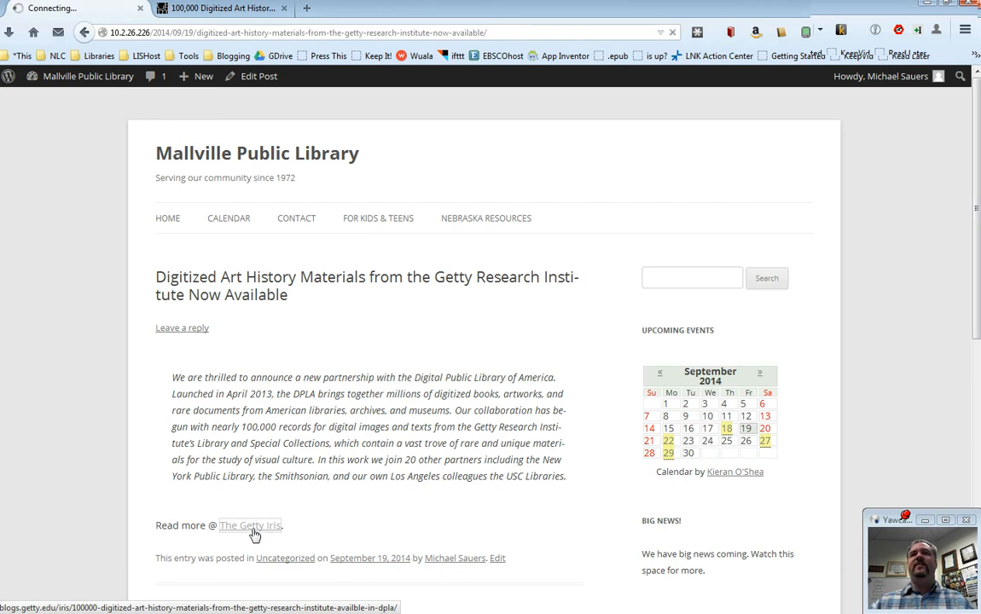
click(250, 525)
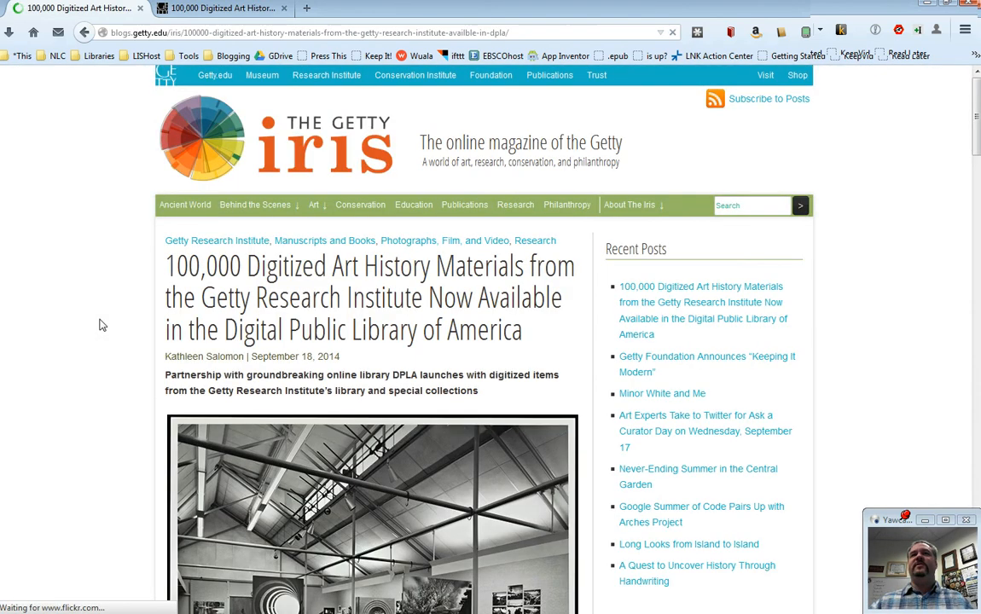
click(84, 33)
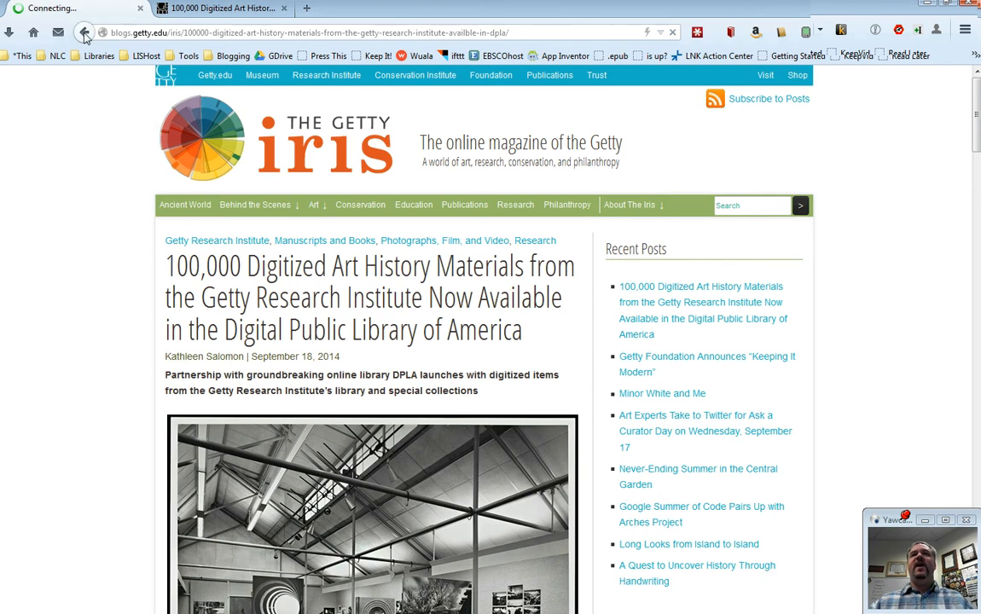
click(83, 32)
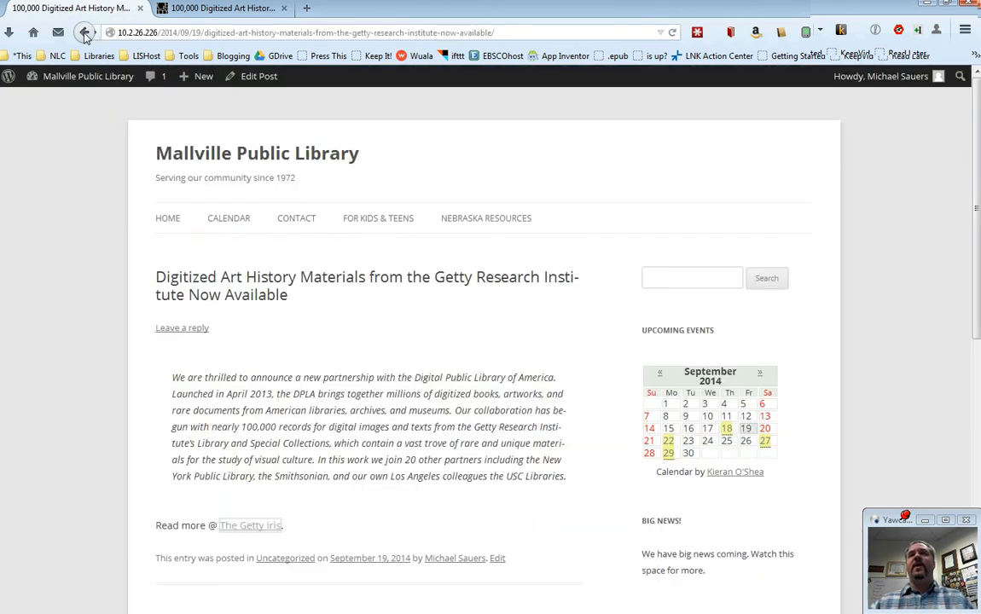
- Go back in the browser to the post's editing screen
click(84, 33)
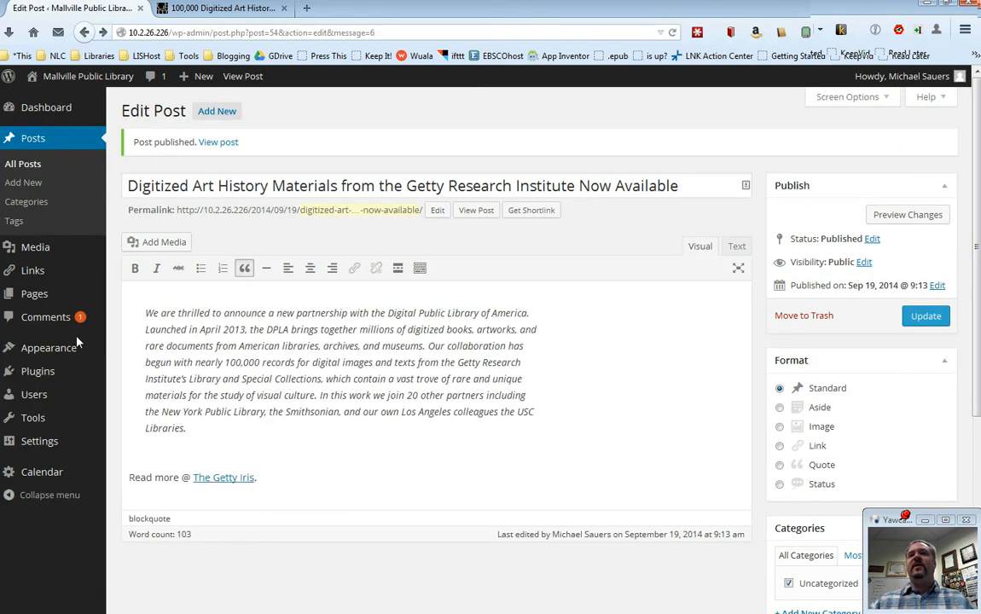
mouse_move(168, 531)
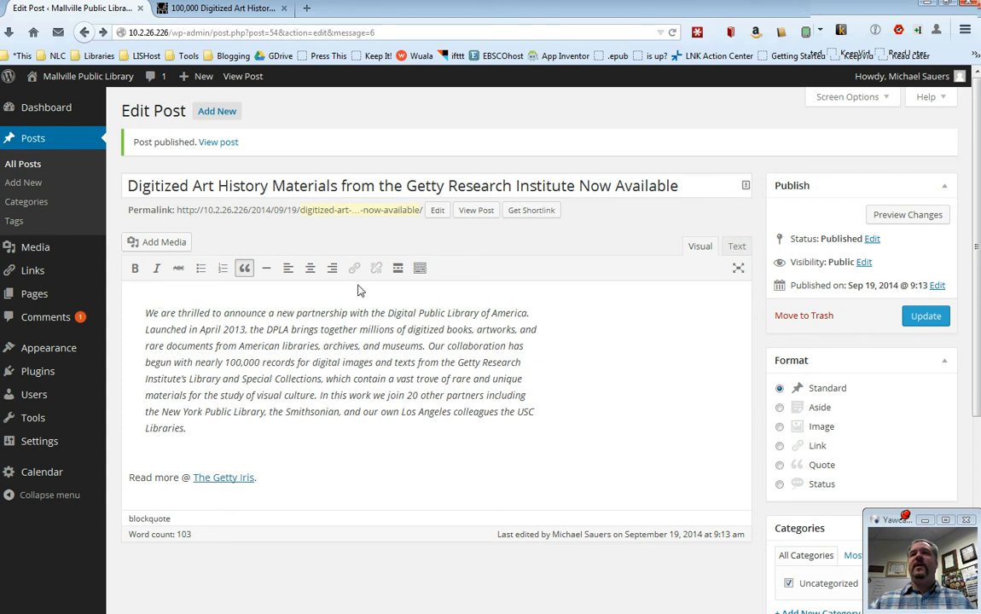
mouse_move(355, 268)
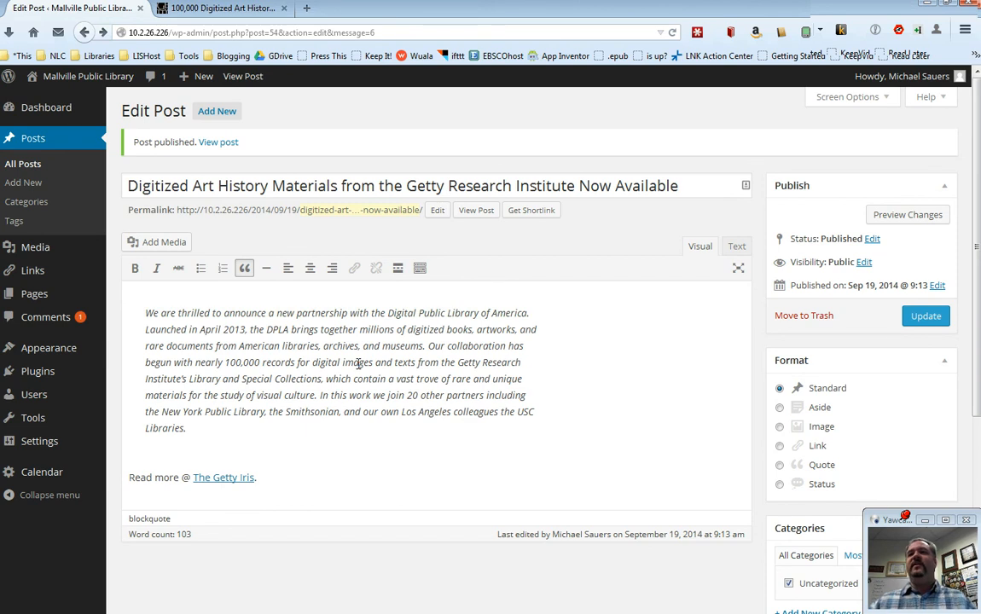
mouse_move(320, 403)
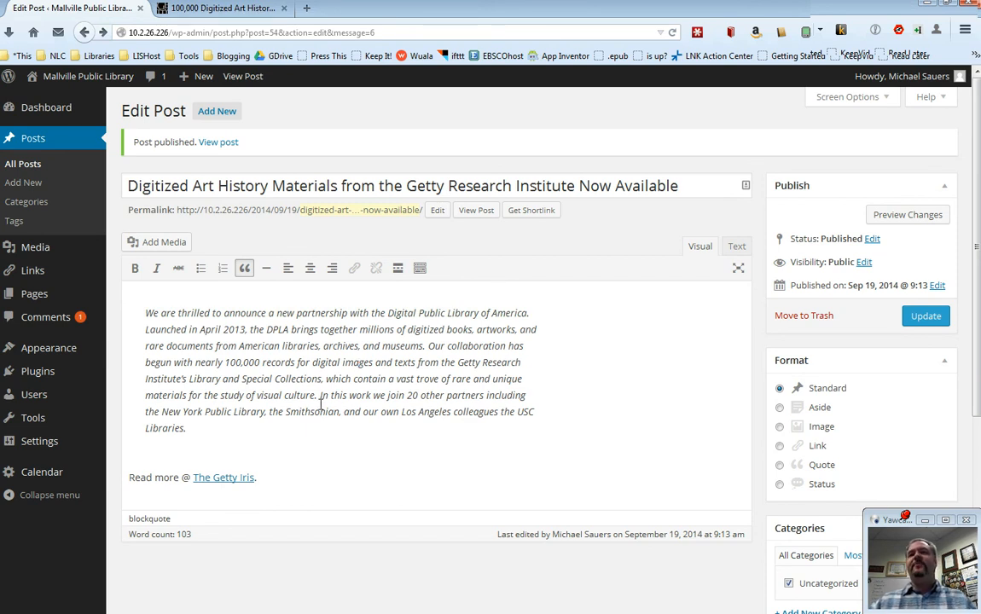
mouse_move(300, 461)
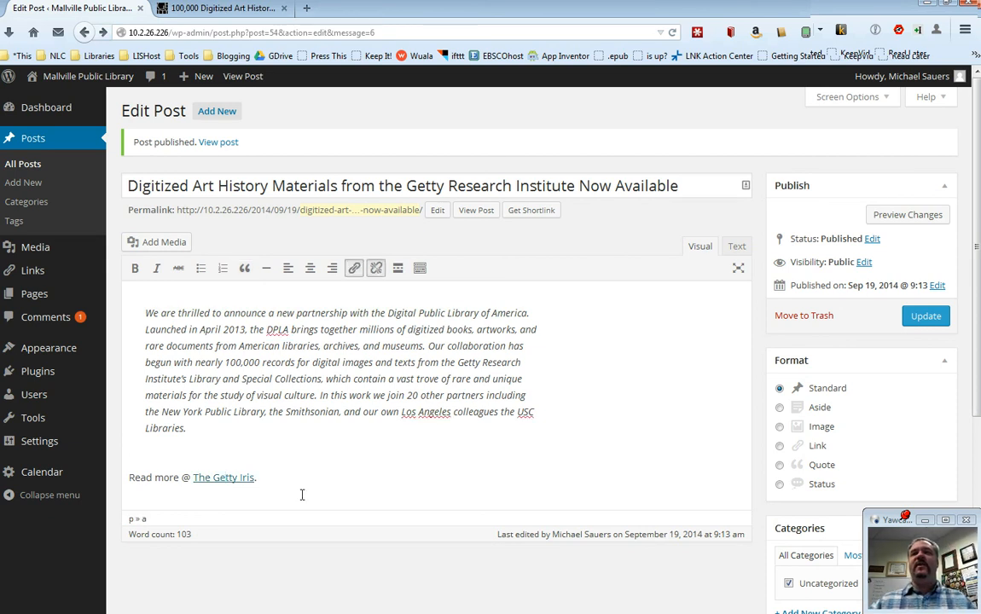
mouse_move(376, 268)
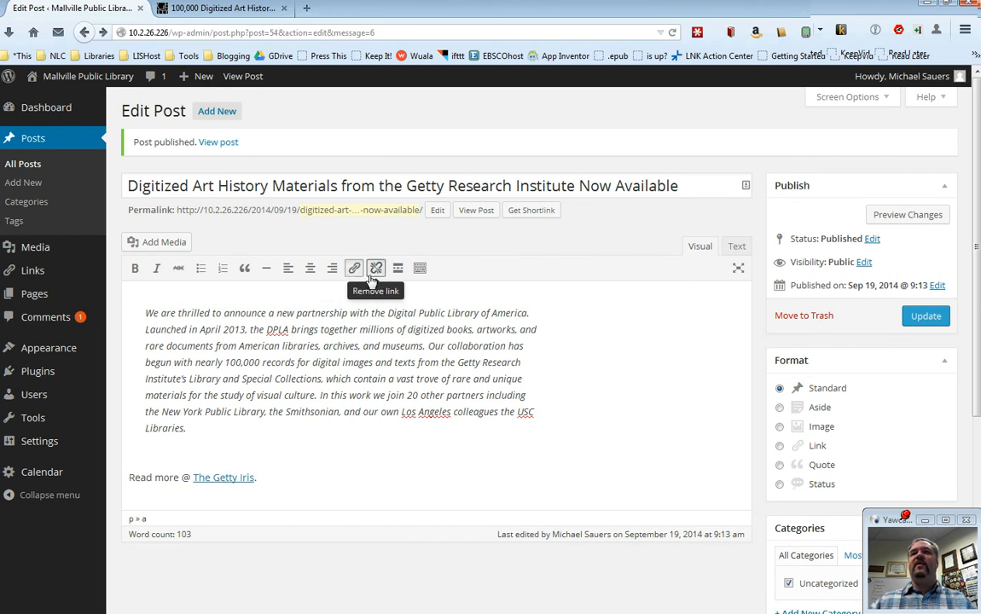
click(354, 268)
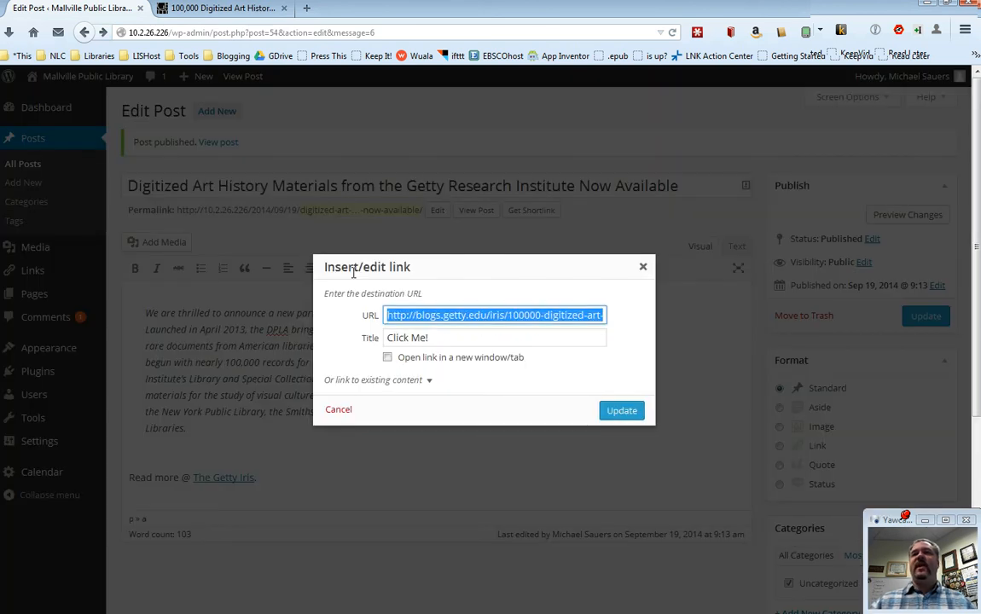
click(495, 337)
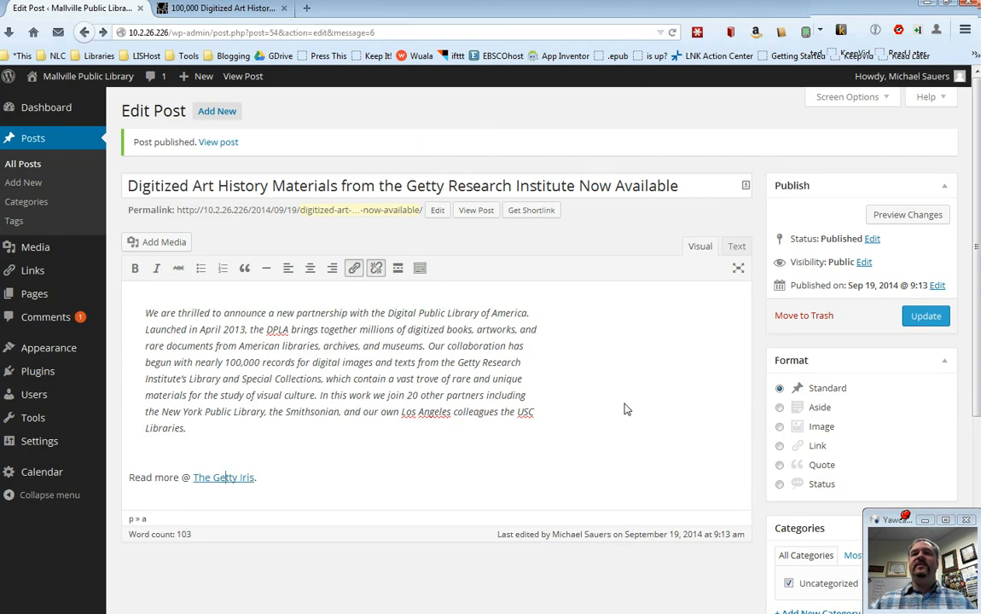
mouse_move(280, 483)
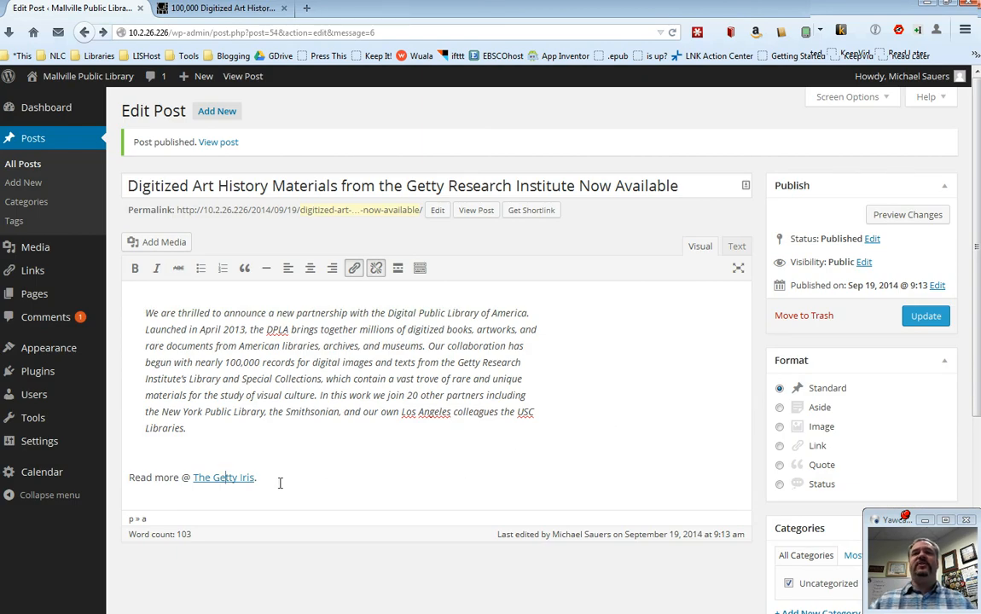
mouse_move(376, 268)
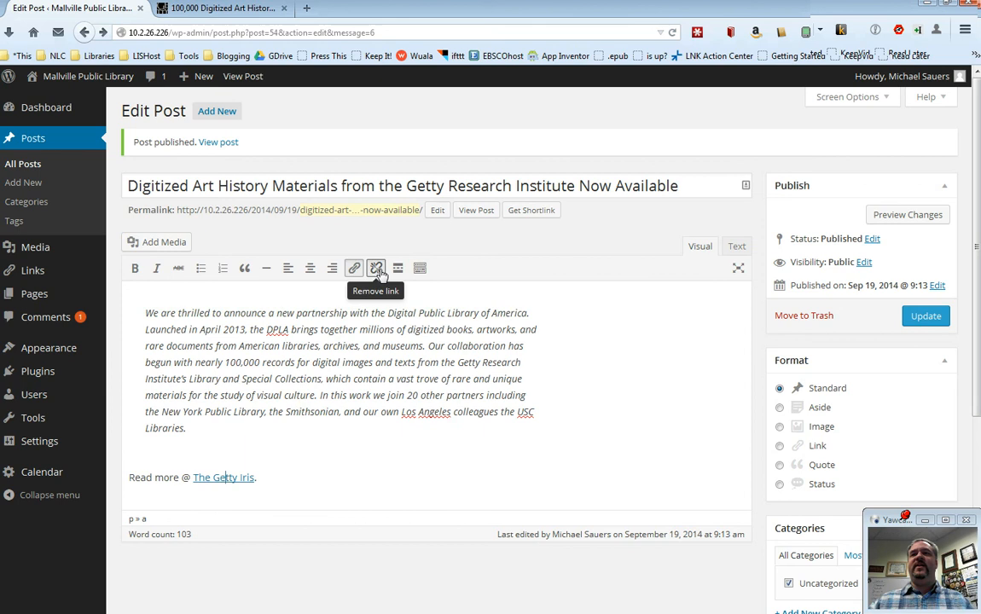
click(377, 268)
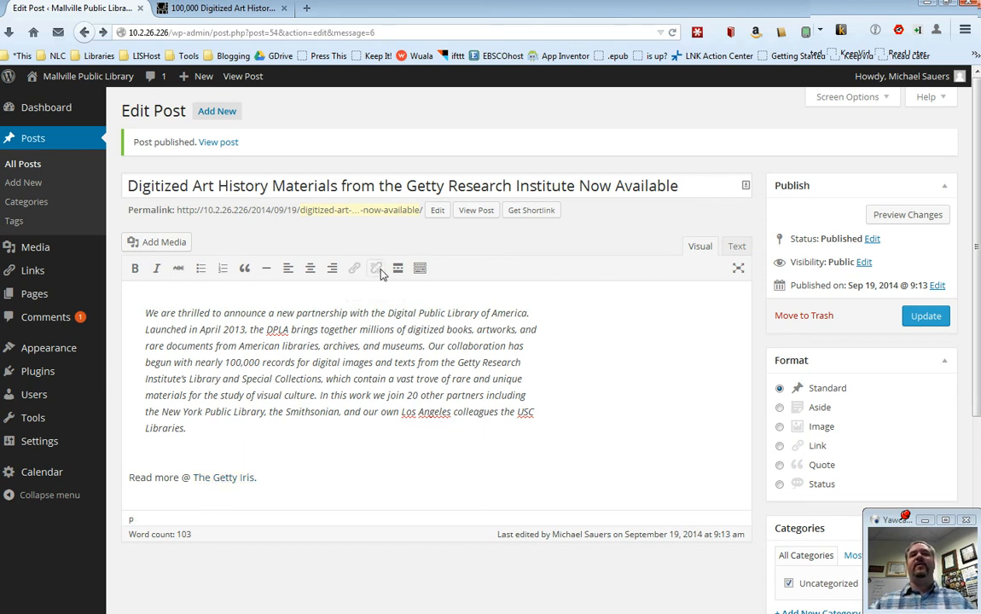
mouse_move(397, 268)
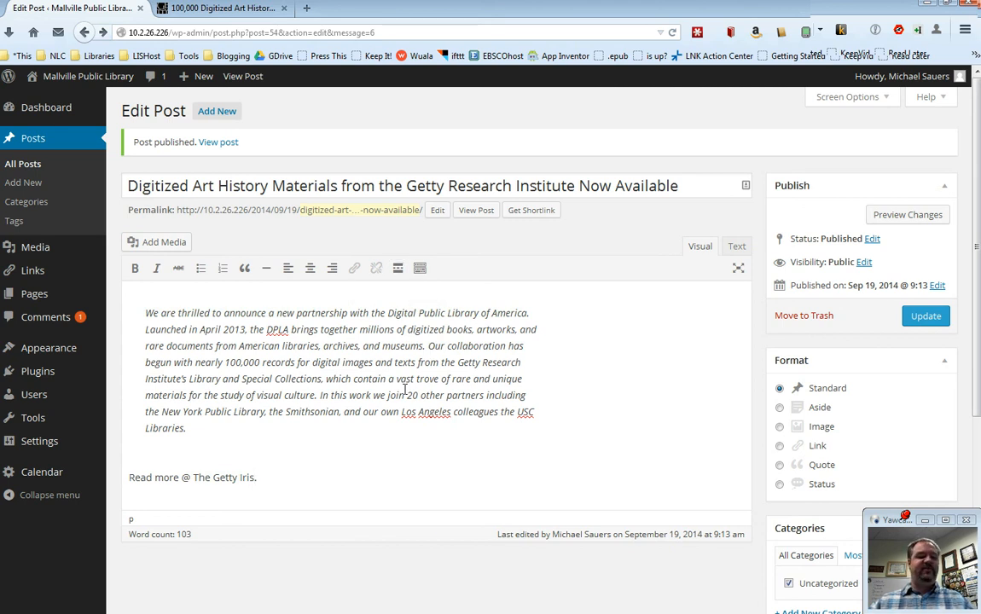
click(354, 268)
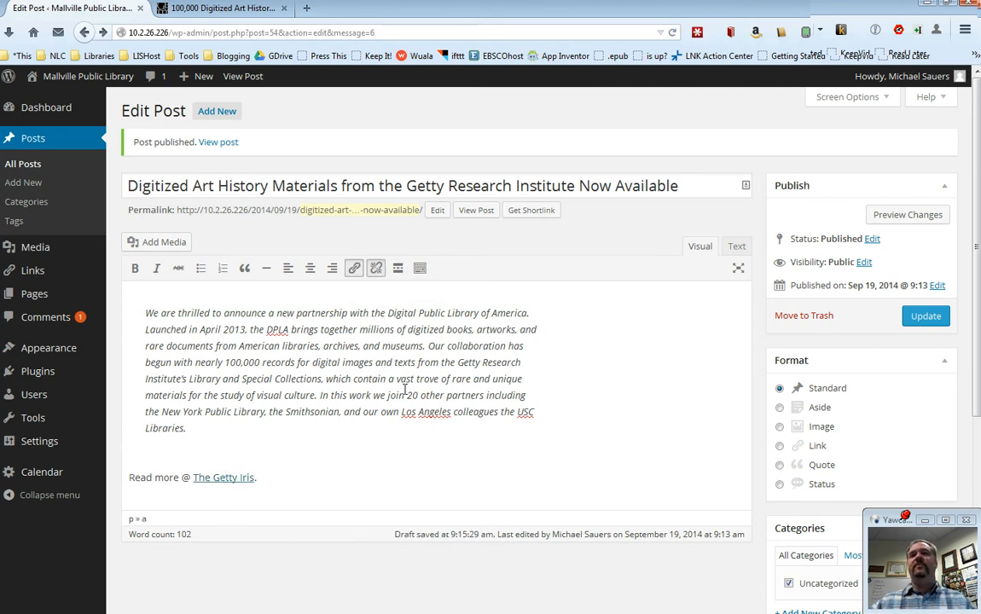